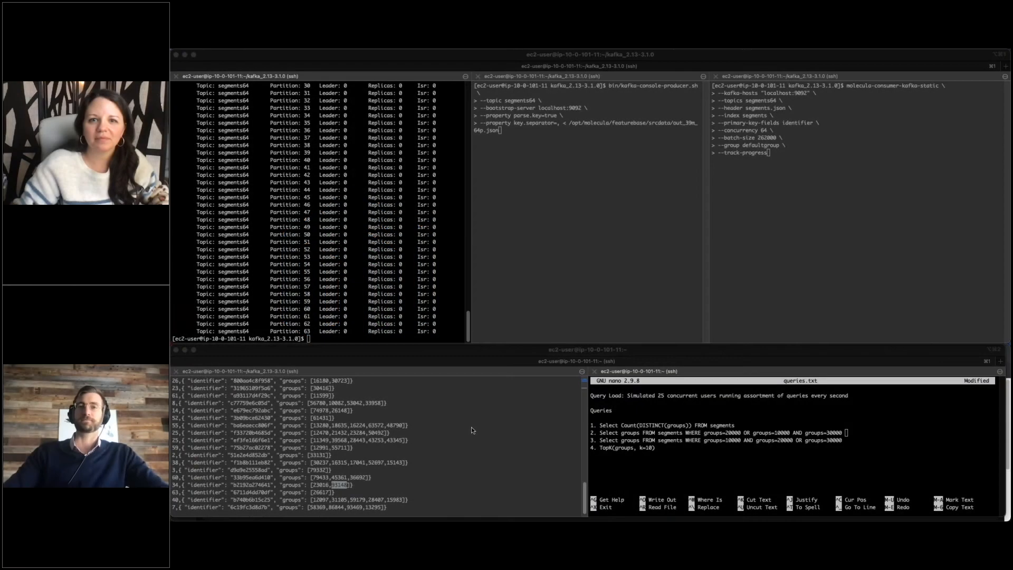
mouse_move(494, 427)
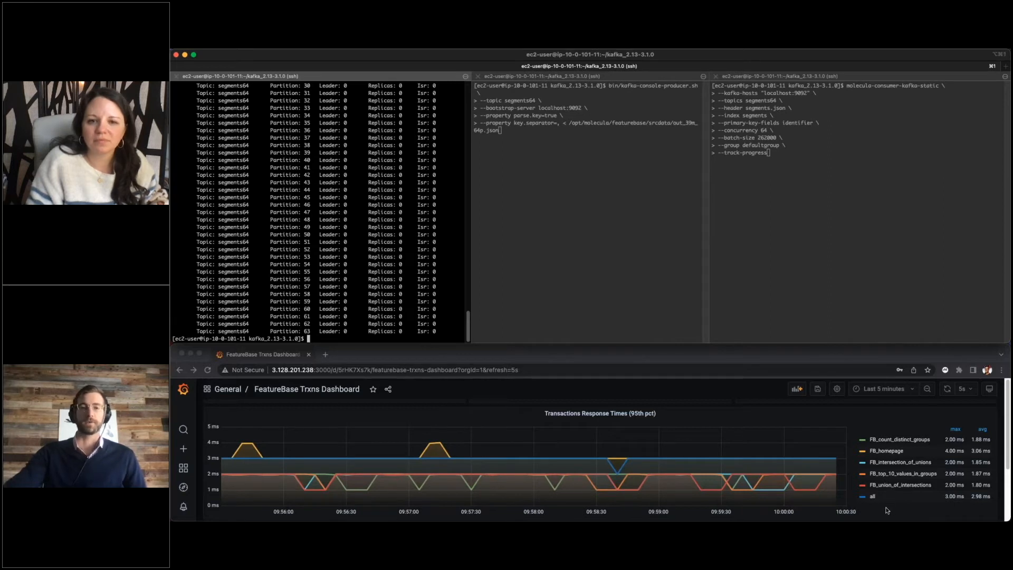
mouse_move(960, 440)
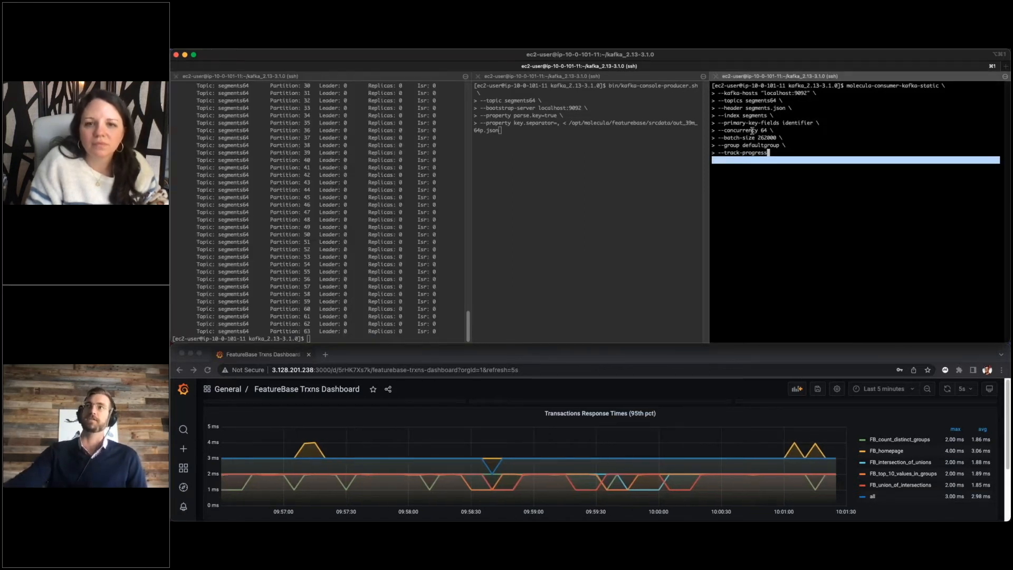
mouse_move(831, 241)
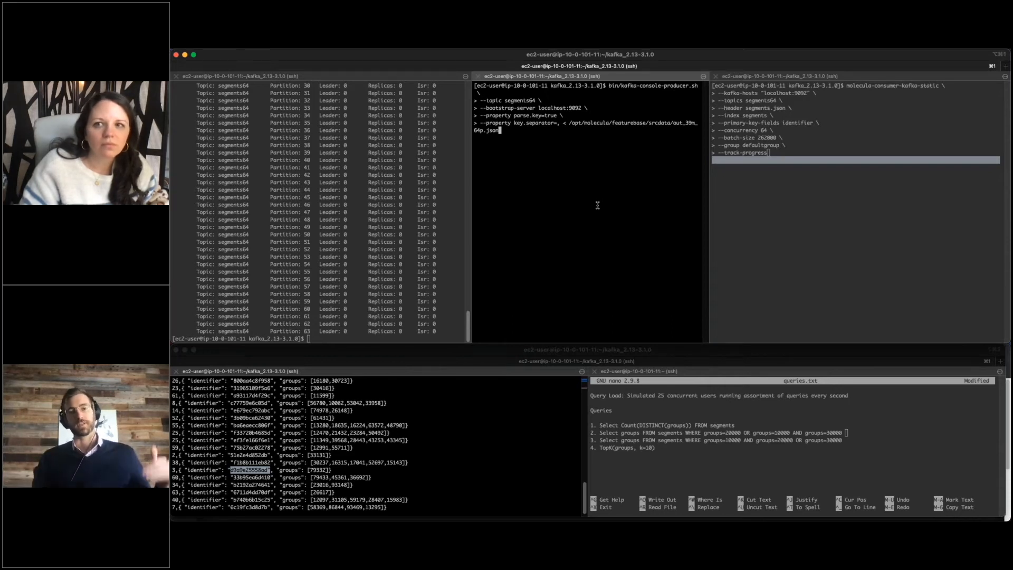
mouse_move(671, 211)
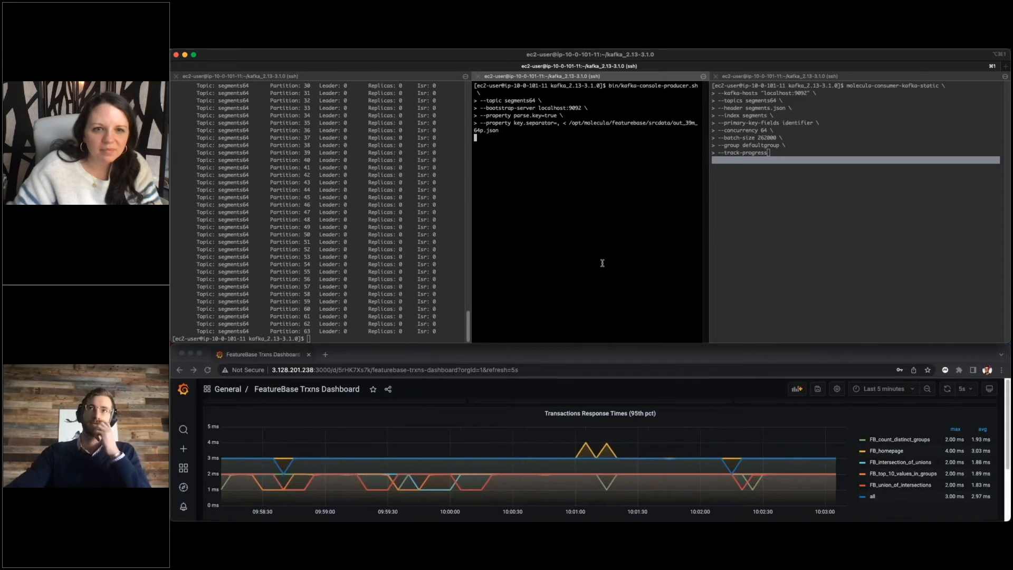
mouse_move(659, 269)
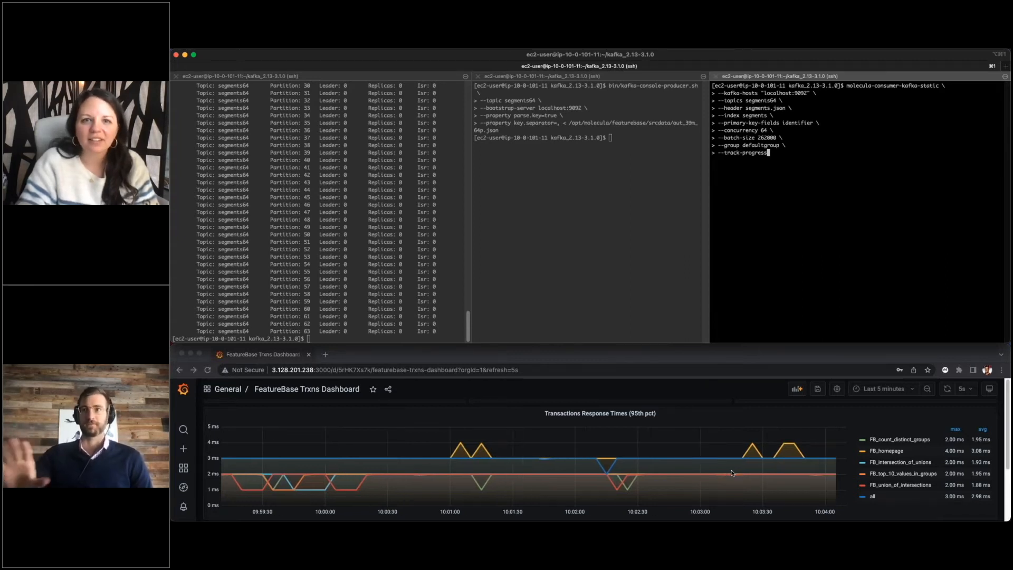
mouse_move(266, 462)
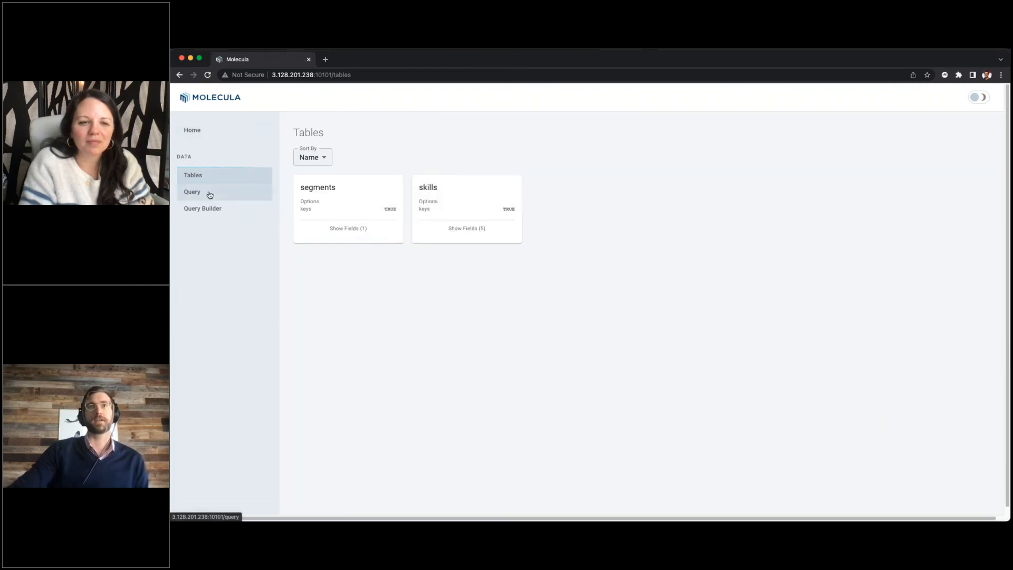
Re-run the segments count(all) query so it returns 39,999,997 records.
click(193, 191)
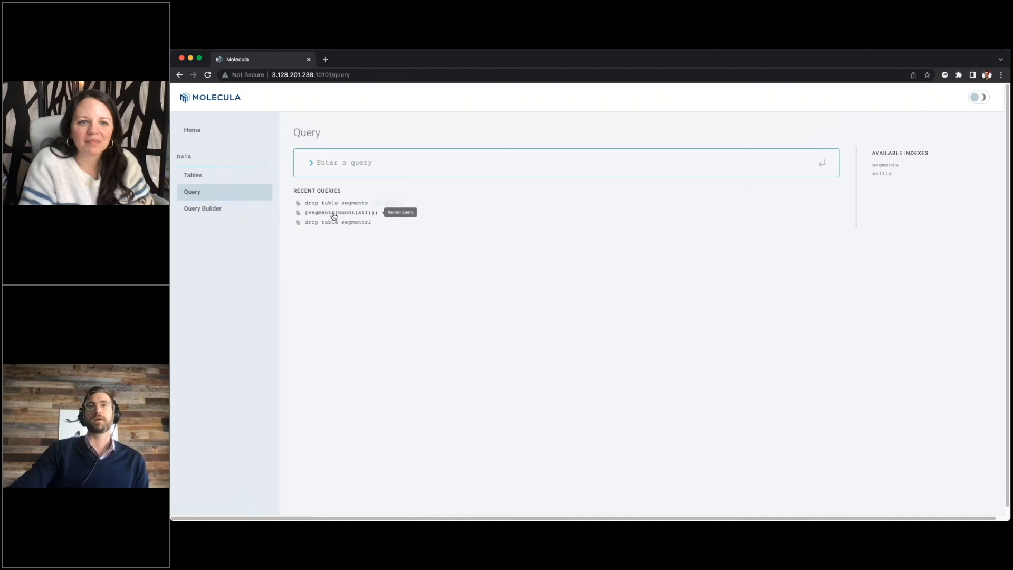
click(341, 212)
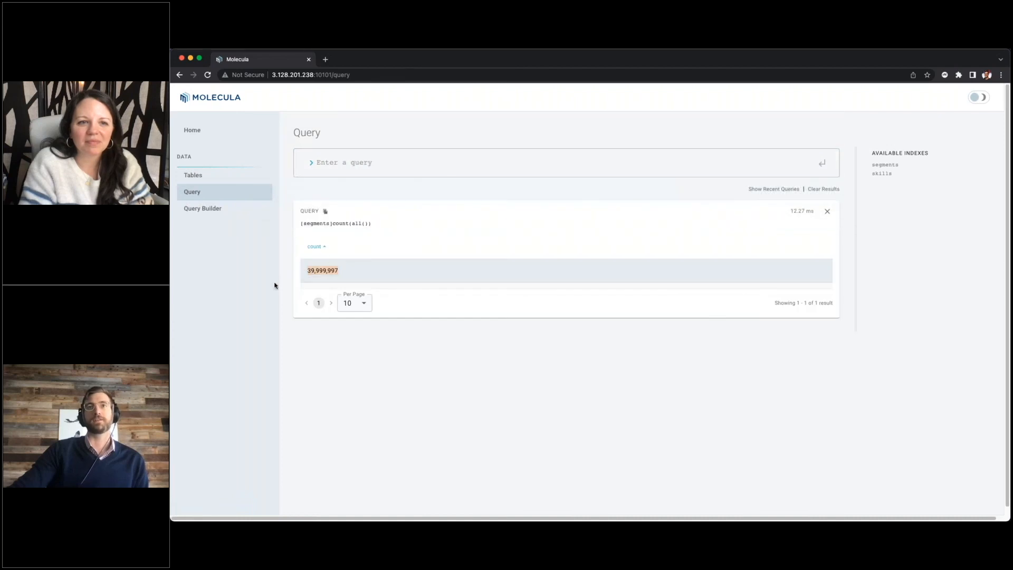
mouse_move(253, 293)
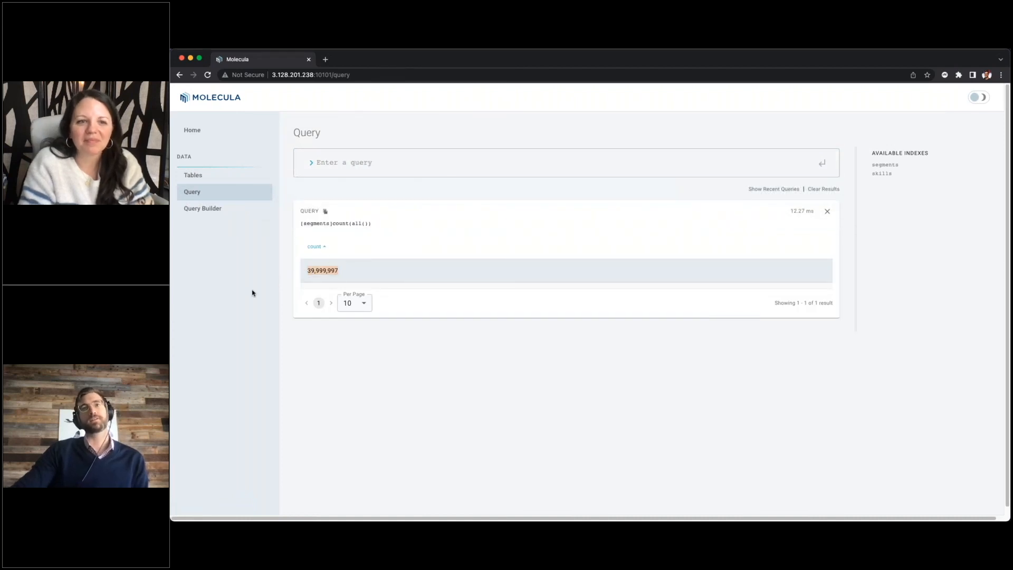
mouse_move(394, 333)
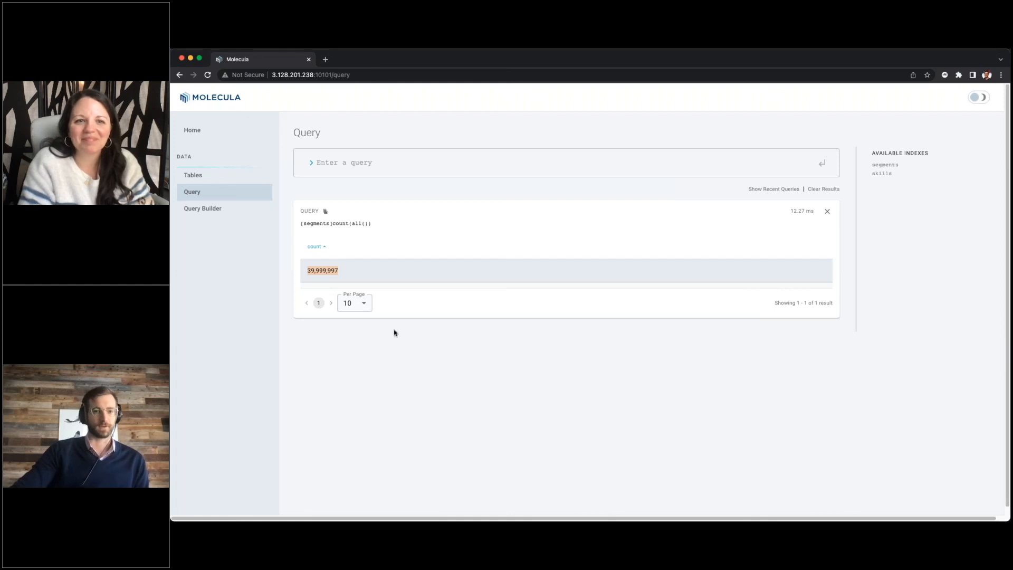